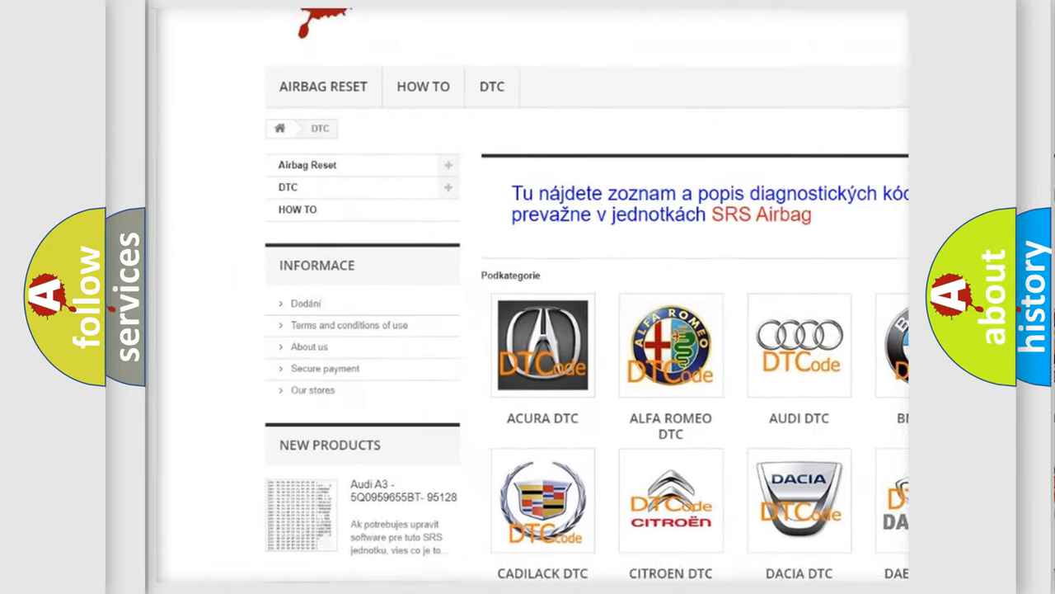
{"action": "scroll", "scroll_direction": "down", "scroll_amount": 3}
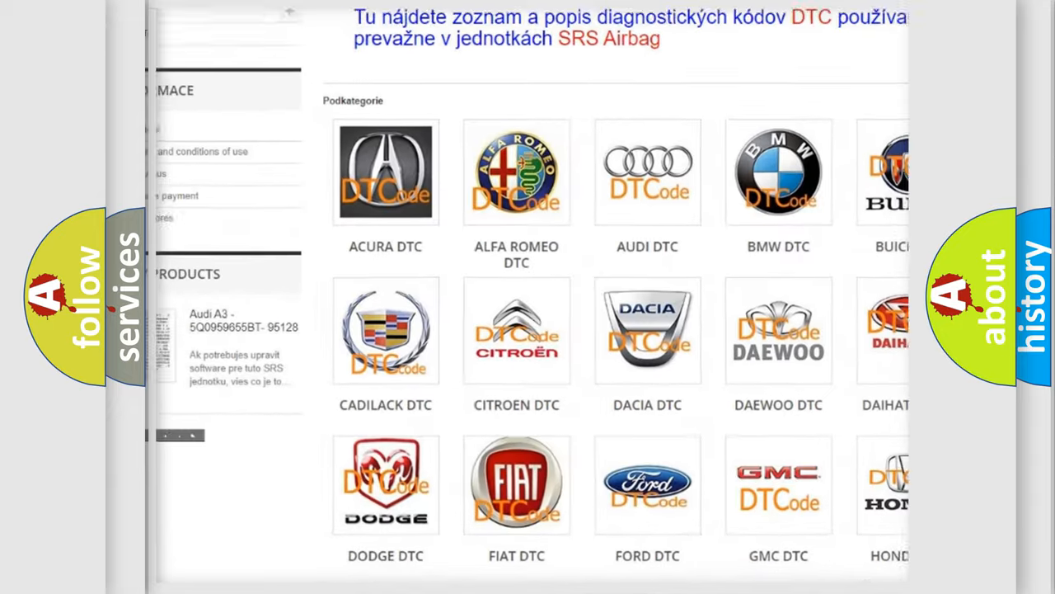
{"action": "scroll", "scroll_direction": "down", "scroll_amount": 3}
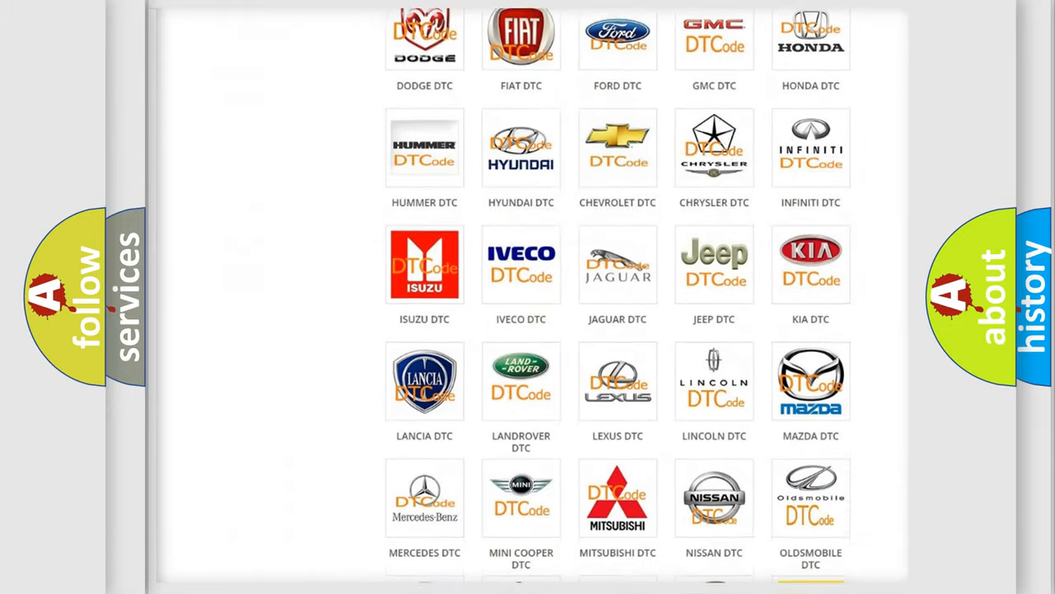
{"action": "scroll", "scroll_direction": "down", "scroll_amount": 3}
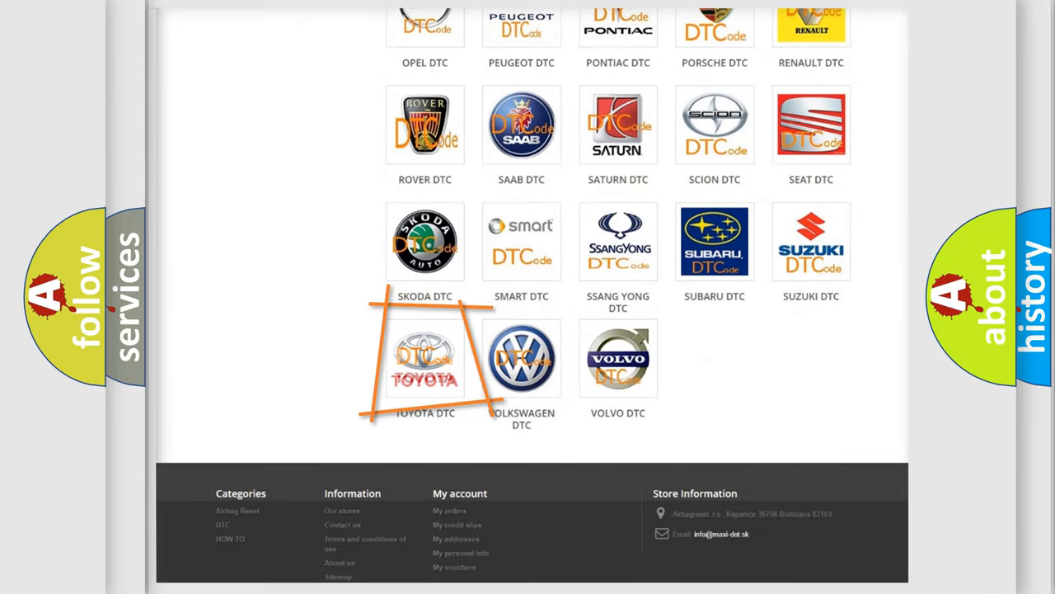